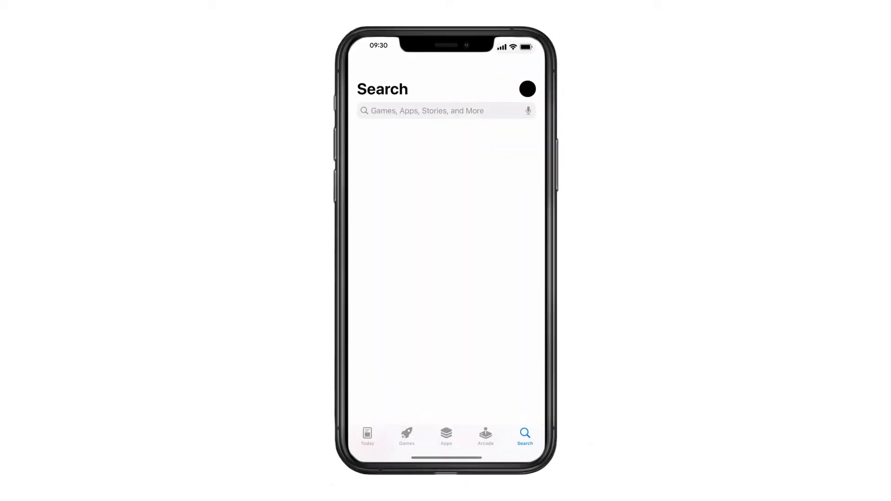
Search the App Store for 'google one' and download the Google One app.
left_click(433, 111)
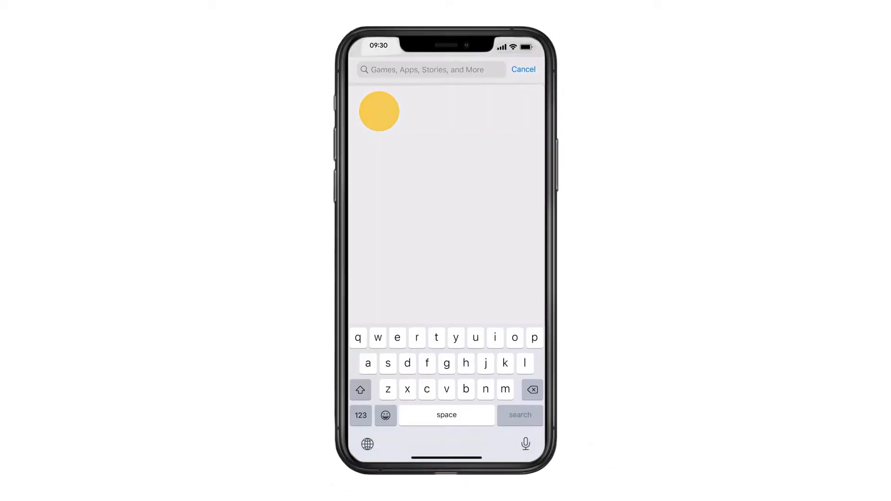
type("google one")
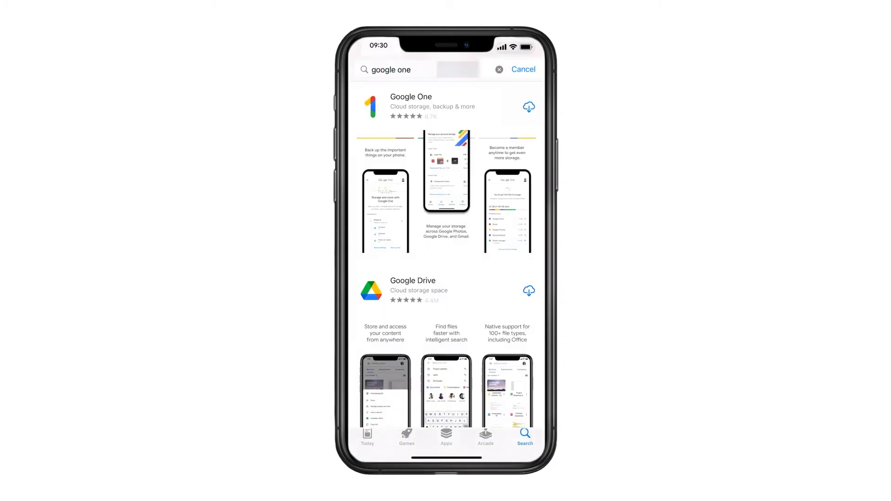
left_click(529, 107)
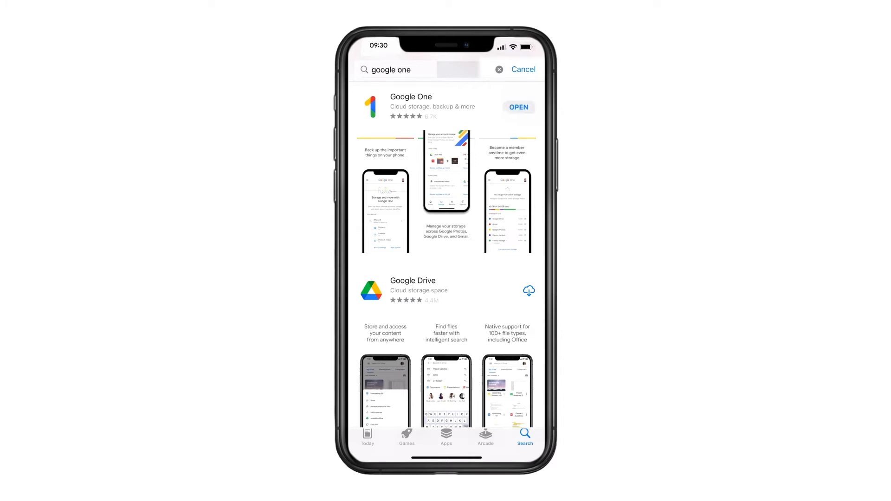
Launch Google One and go to Settings from its navigation menu.
left_click(518, 106)
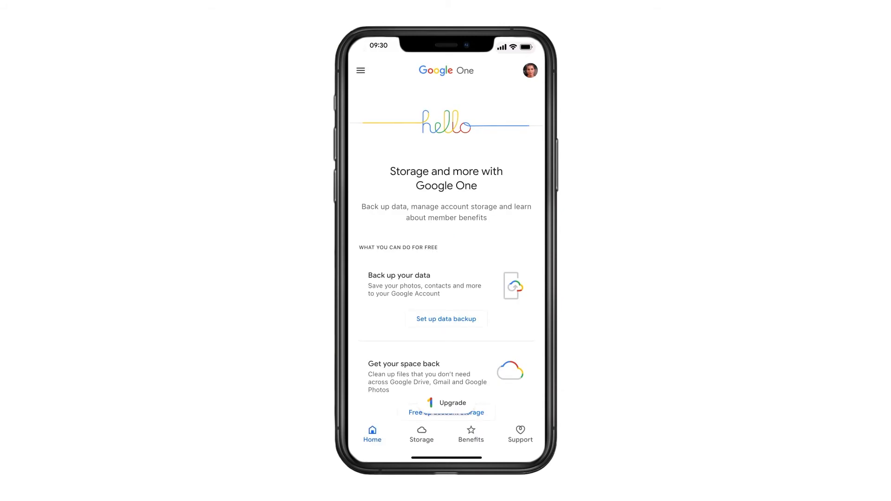
left_click(361, 70)
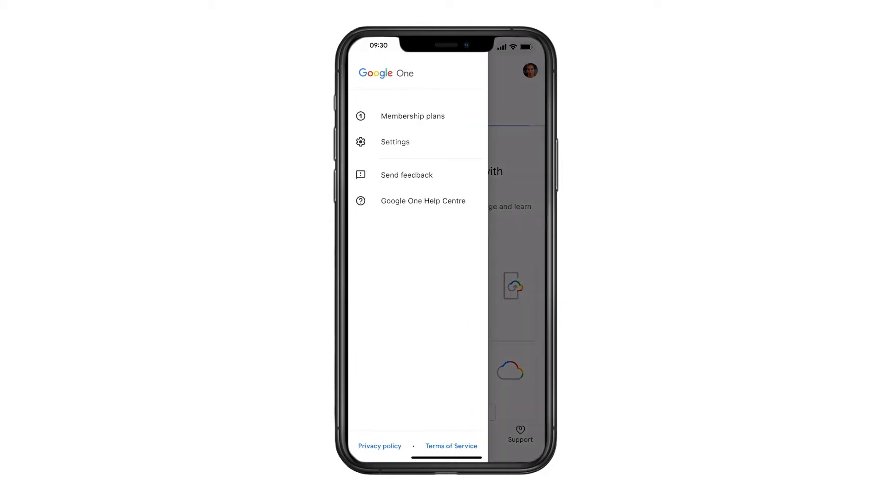
left_click(395, 141)
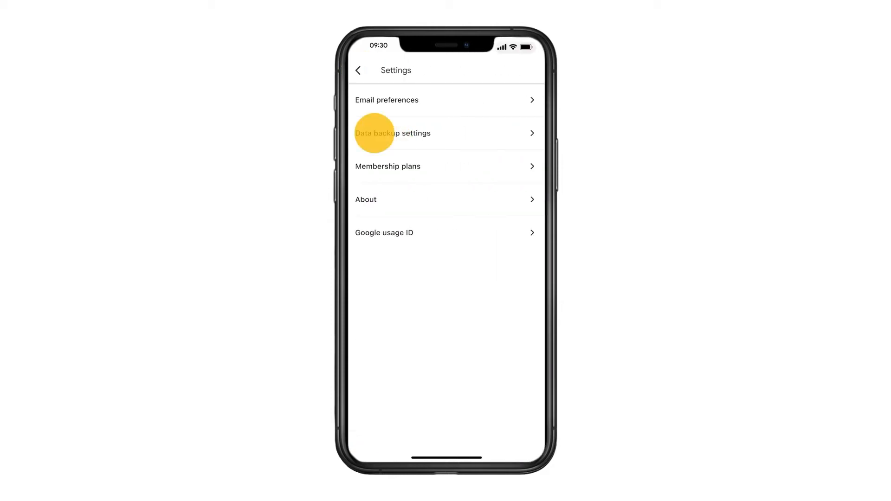
In Data backup settings, start backing up contacts, calendar, photos and videos now.
left_click(393, 133)
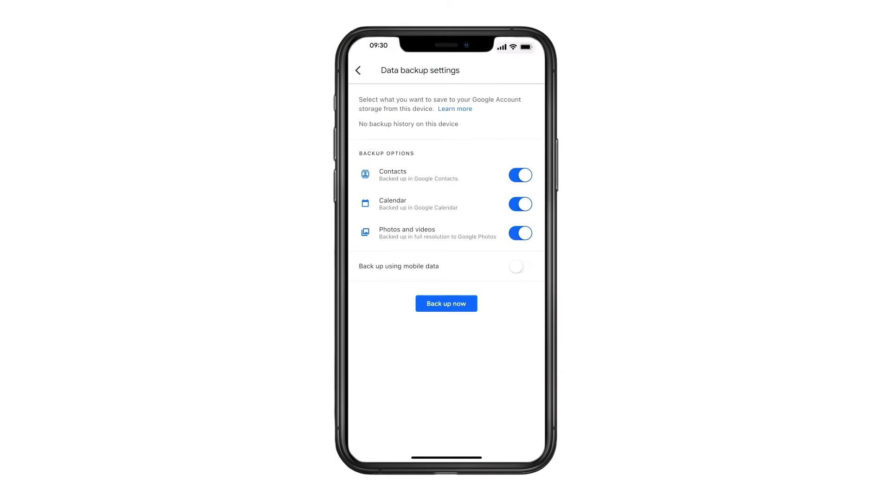
left_click(446, 304)
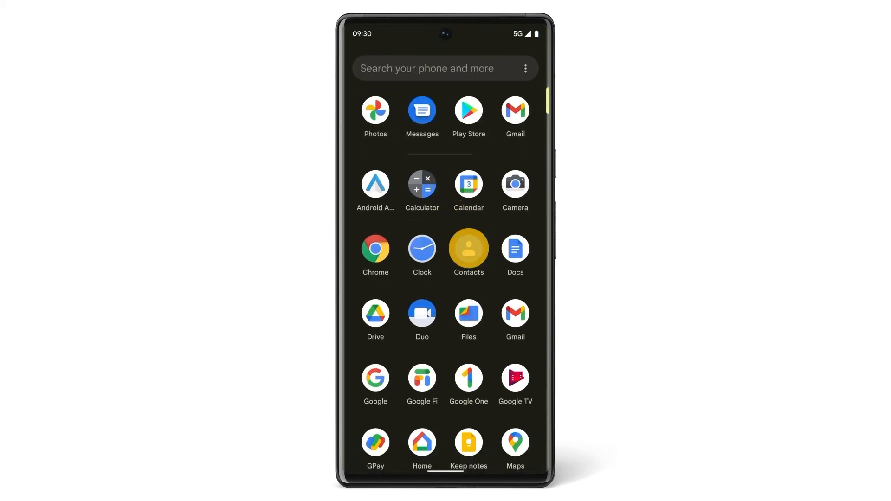
mouse_move(469, 248)
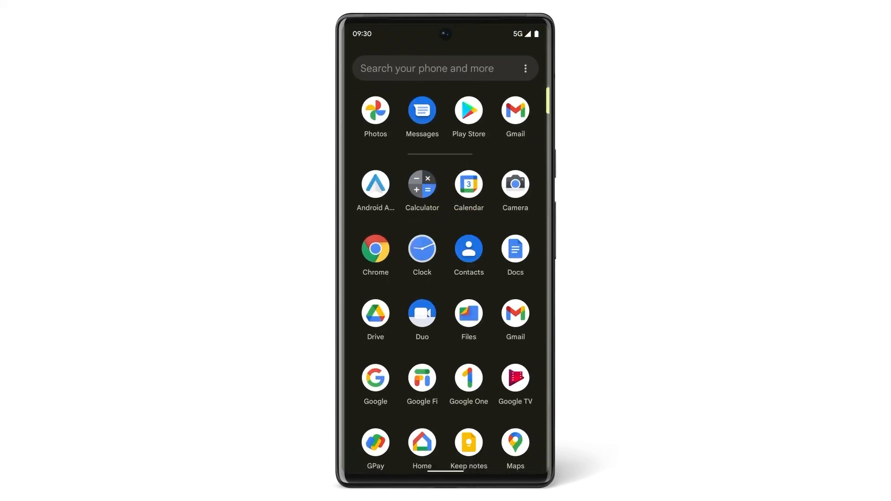